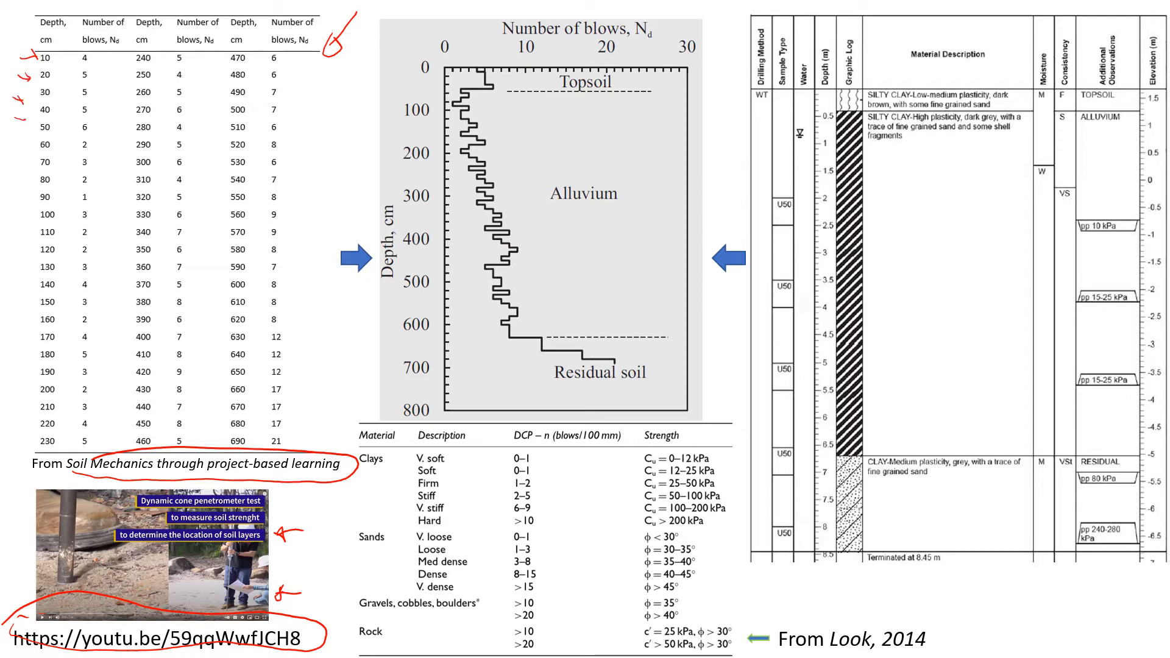
Step: Ink a red vertical line down the first 'Number of blows' column, 10 cm to 170 cm
drag(108, 63, 108, 335)
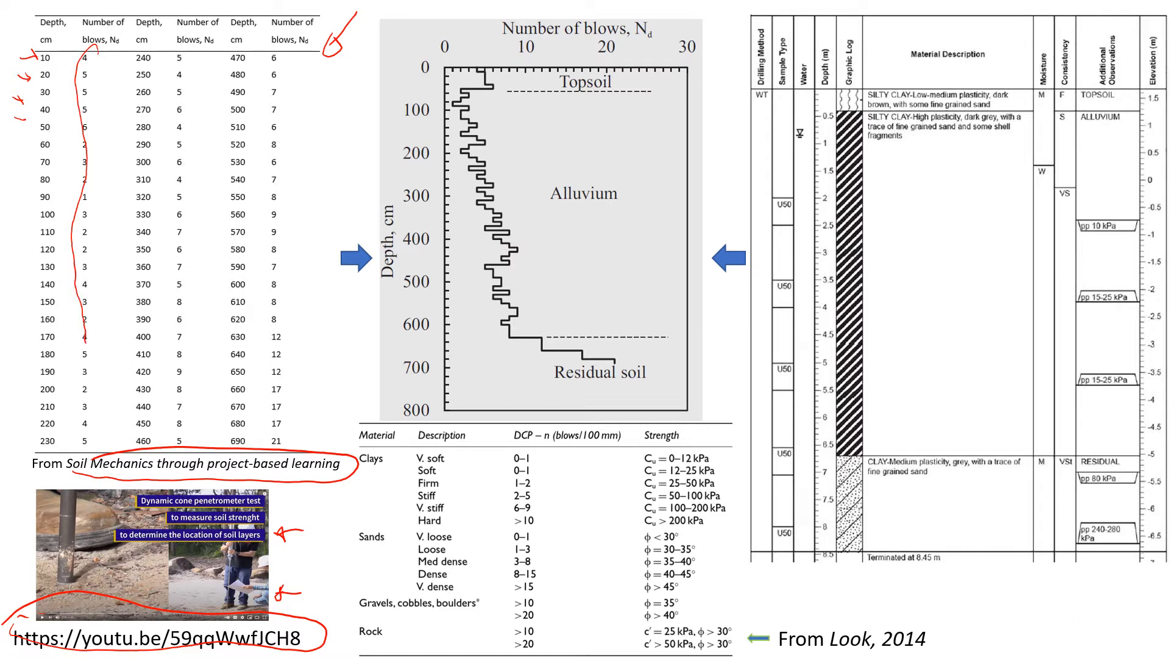